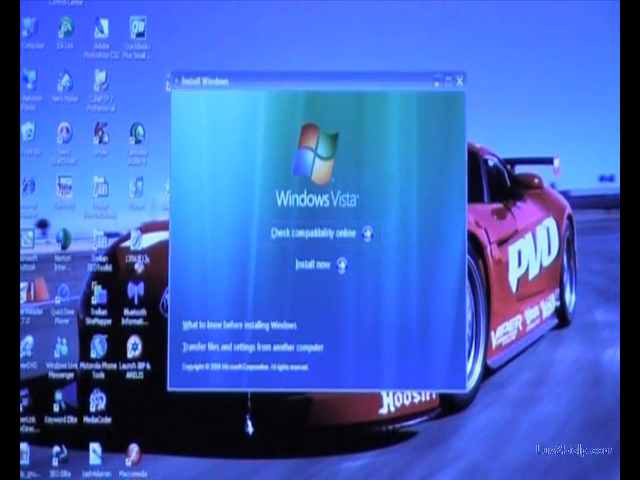
Step: Start the Windows Vista installation from the Install Windows launcher
click(20, 471)
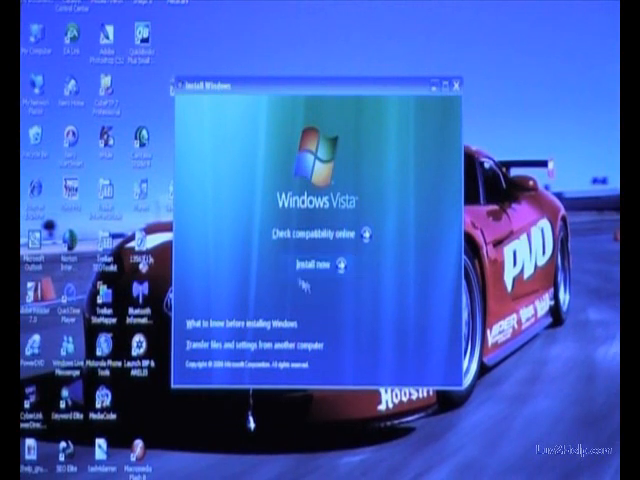
click(454, 84)
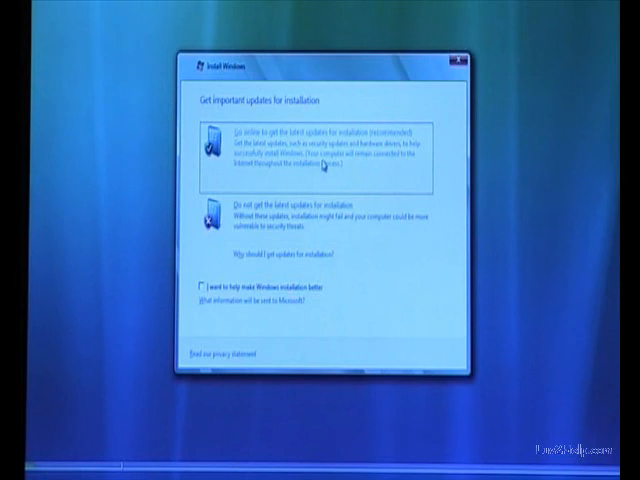
mouse_move(231, 236)
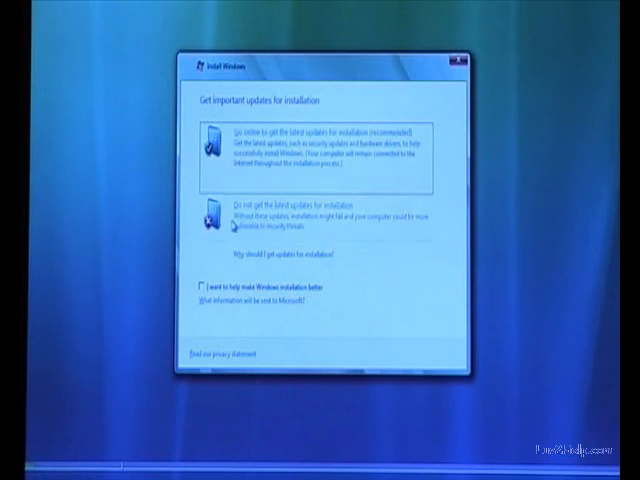
Step: Skip getting the latest updates for installation
click(310, 207)
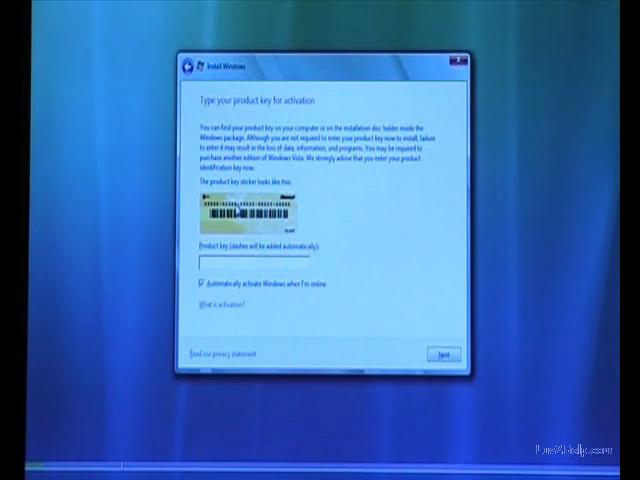
Step: Continue without a product key and accept the license terms
click(438, 355)
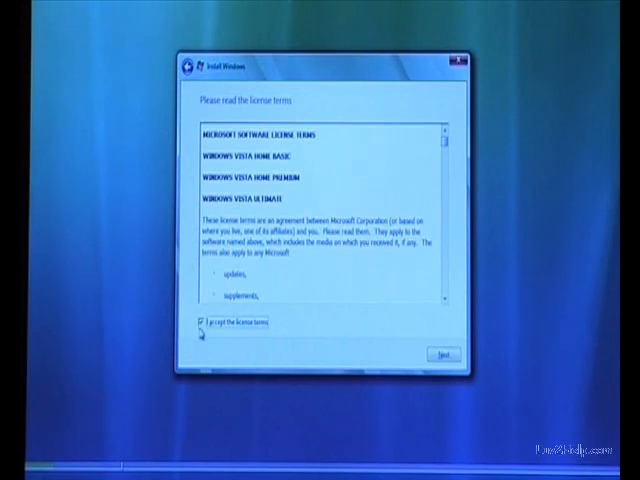
click(438, 356)
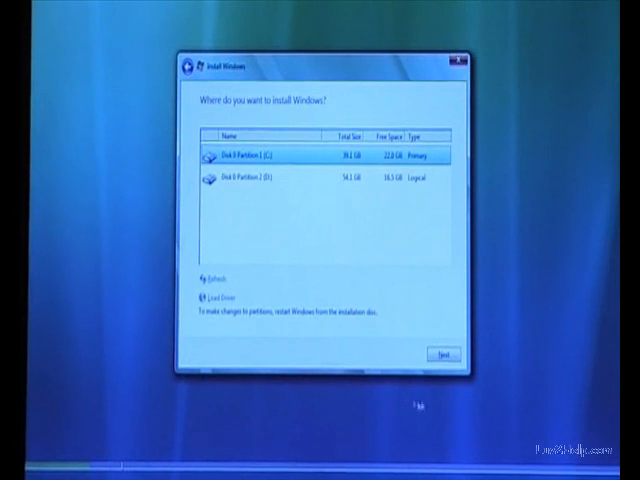
Step: Install onto Disk 0 Partition 1 (C:) and acknowledge the Windows.old warning
click(445, 356)
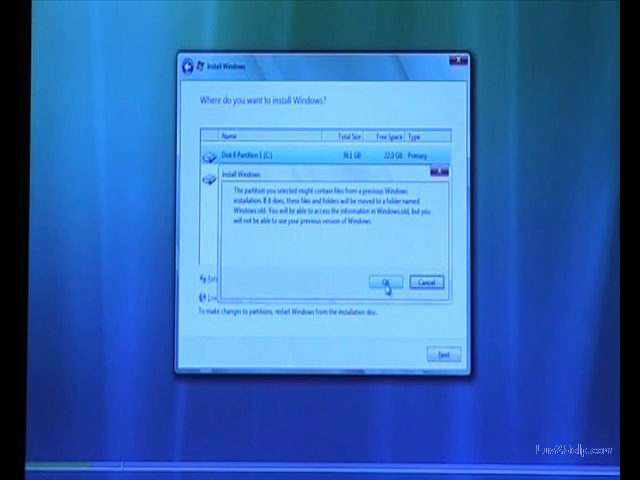
click(388, 282)
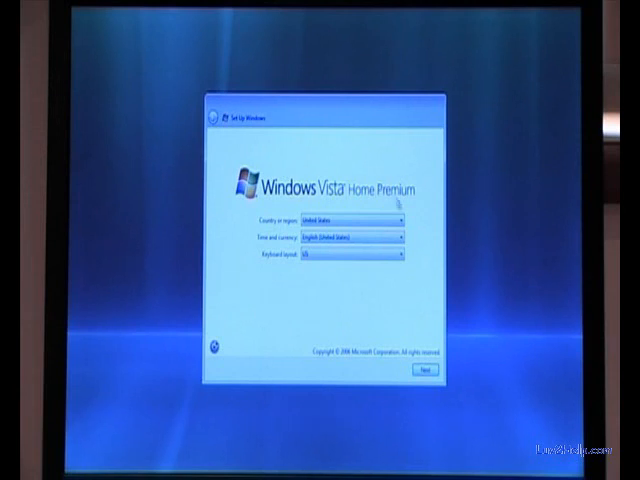
Step: Set the country to Australia with English (Australia) formats
click(398, 218)
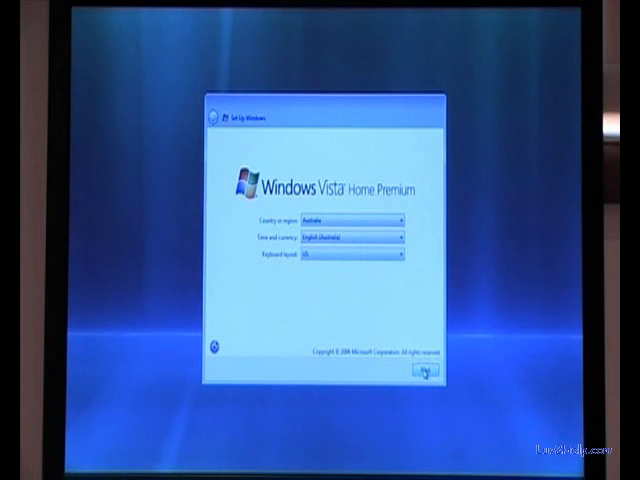
click(420, 375)
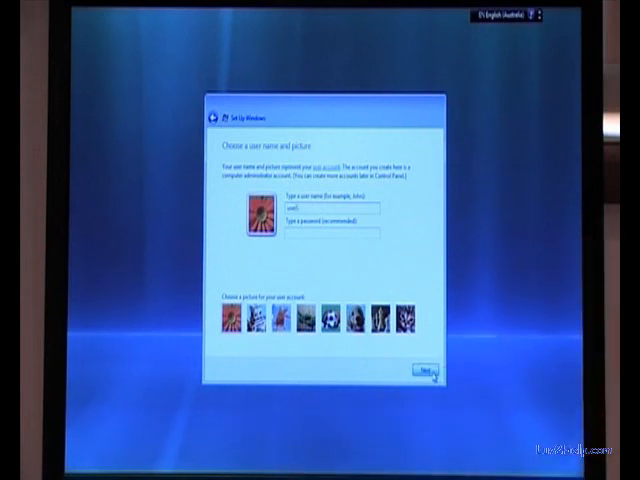
Step: Enter a user name, then accept the computer name and desktop background
click(423, 371)
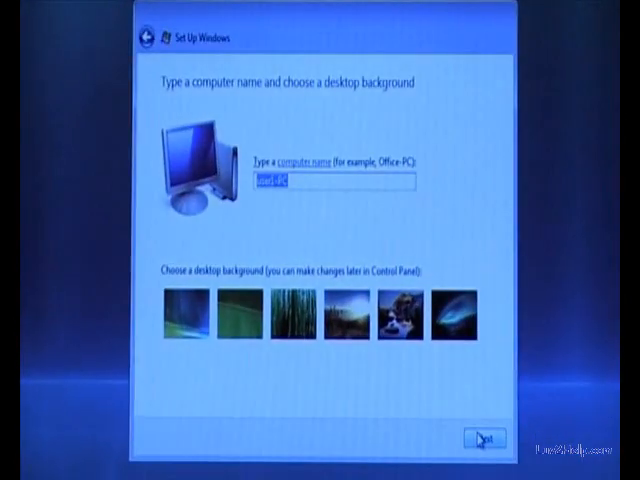
click(480, 439)
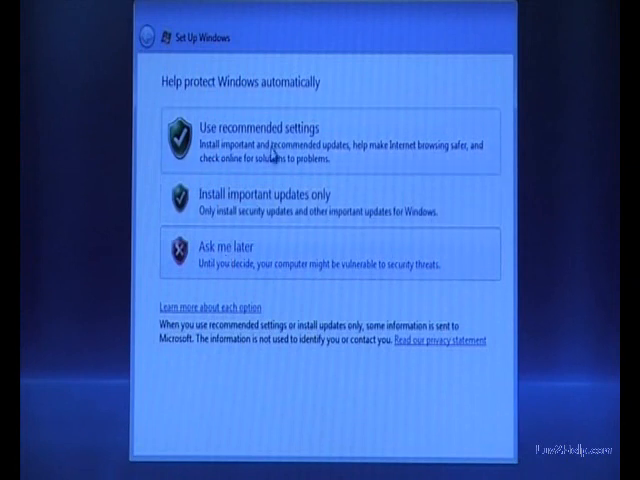
Step: Choose 'Use recommended settings' for automatic protection
click(330, 138)
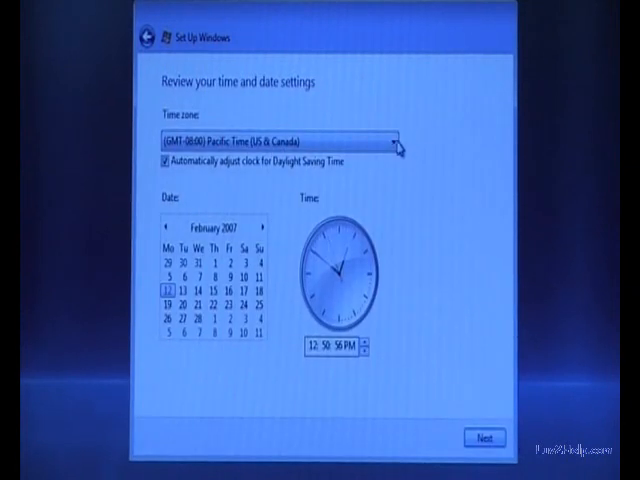
Step: Set the time zone to (GMT+10:00) Canberra, Melbourne, Sydney
click(398, 140)
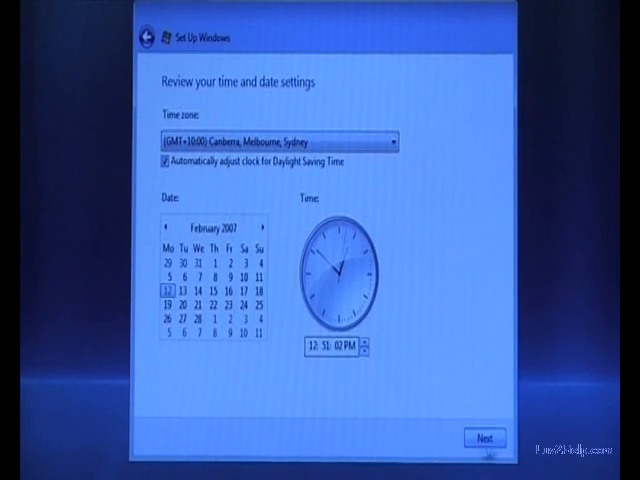
click(492, 438)
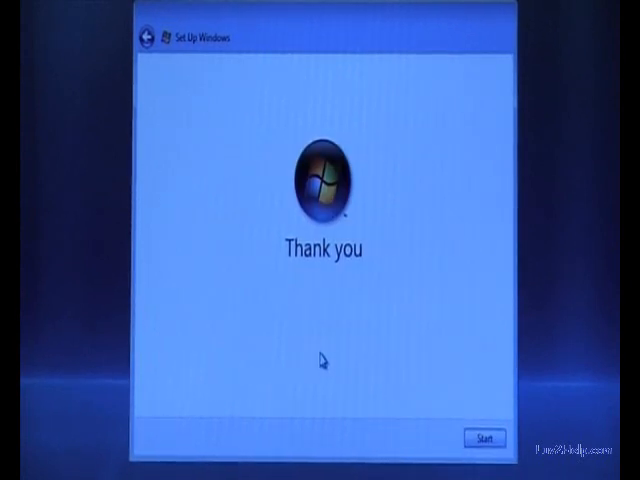